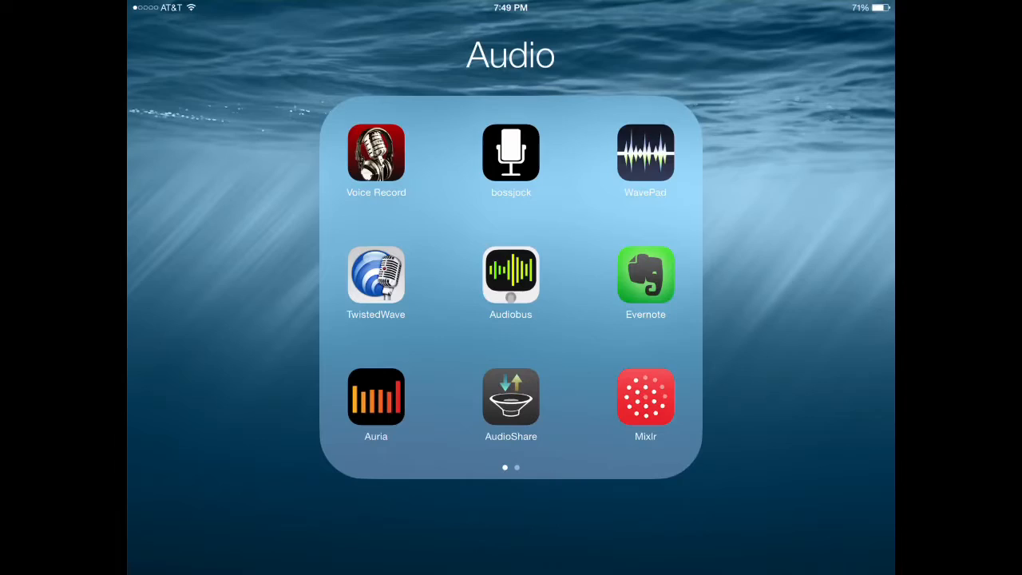
Step: Launch the Bossjock app from the home screen's Audio folder
{"action": "left_click", "coordinate": [511, 153]}
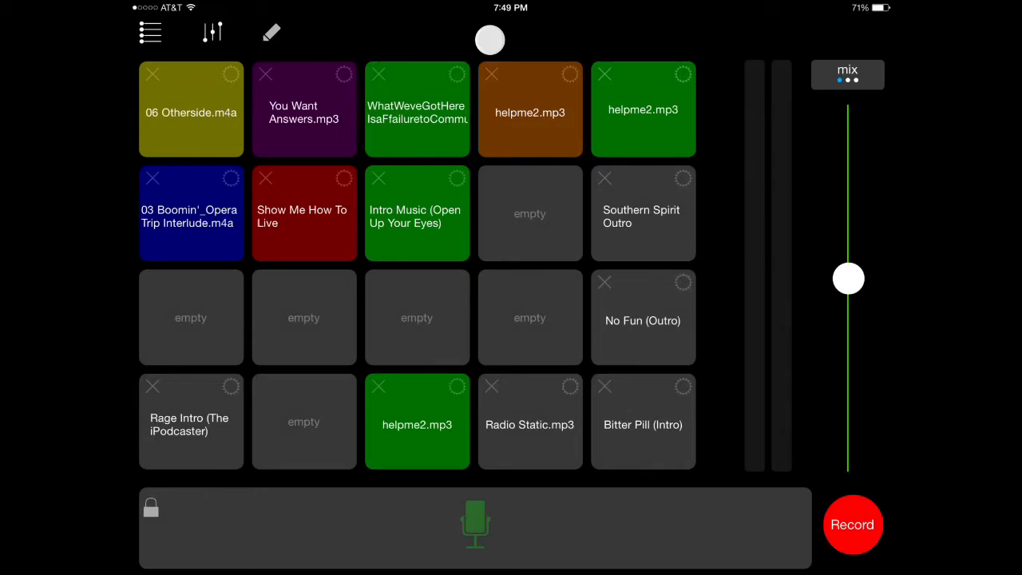
Step: Switch the cart board to the 35-cart grid
{"action": "left_click", "coordinate": [213, 32]}
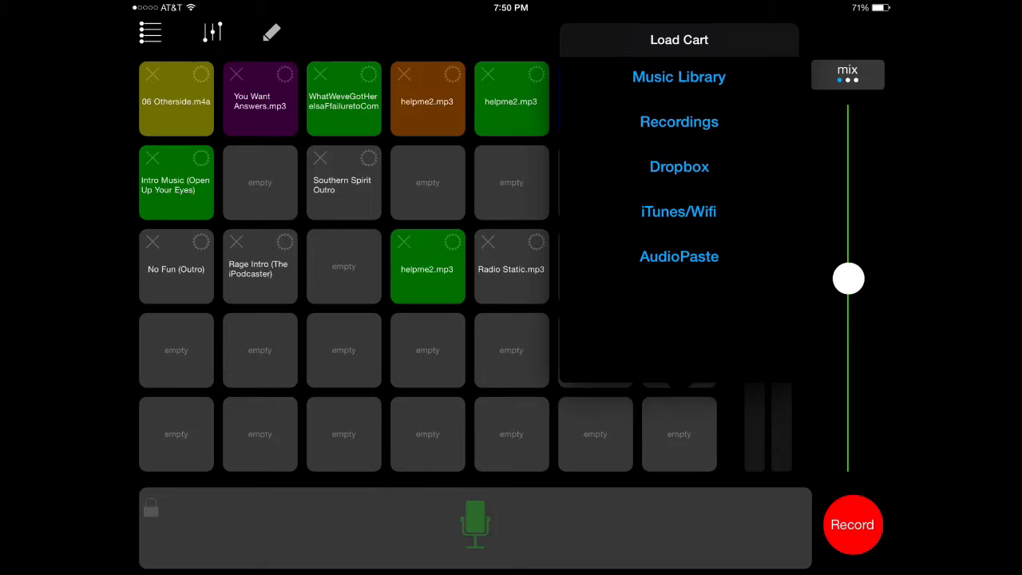
{"action": "mouse_move", "coordinate": [686, 122]}
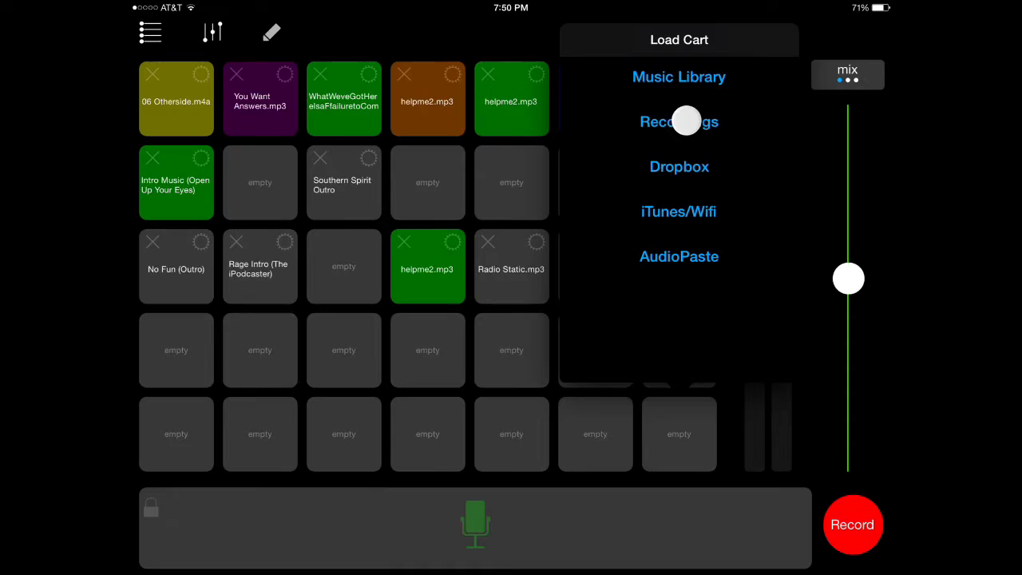
{"action": "left_click", "coordinate": [679, 122]}
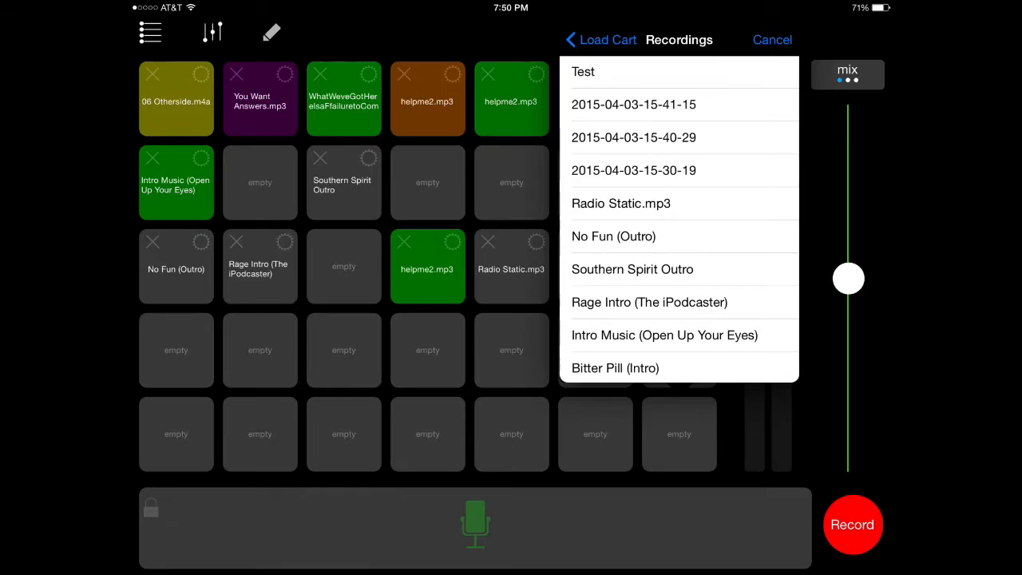
{"action": "left_click", "coordinate": [576, 40]}
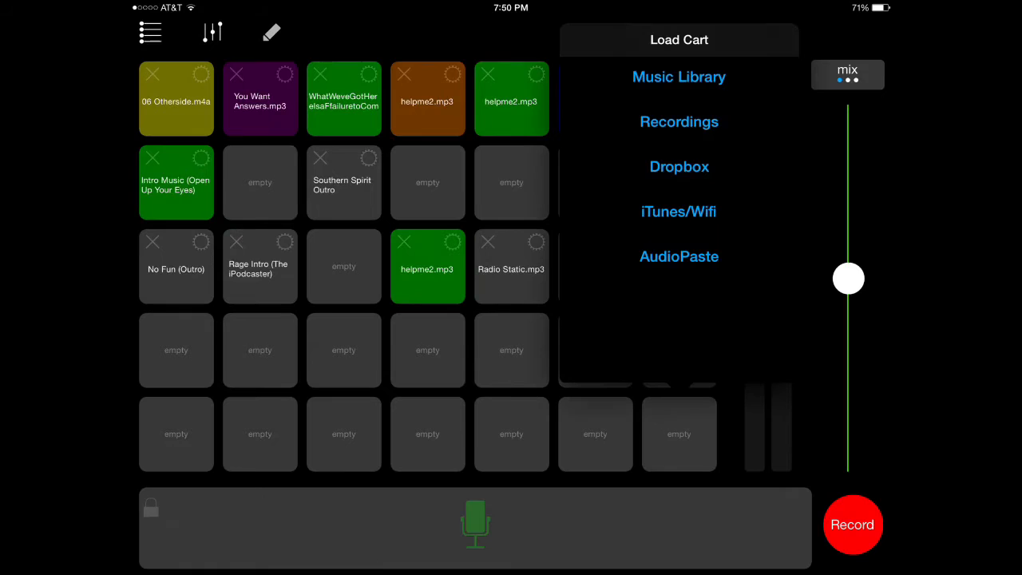
Step: Import an audio file from a Load Cart source into recordings
{"action": "left_click", "coordinate": [679, 77]}
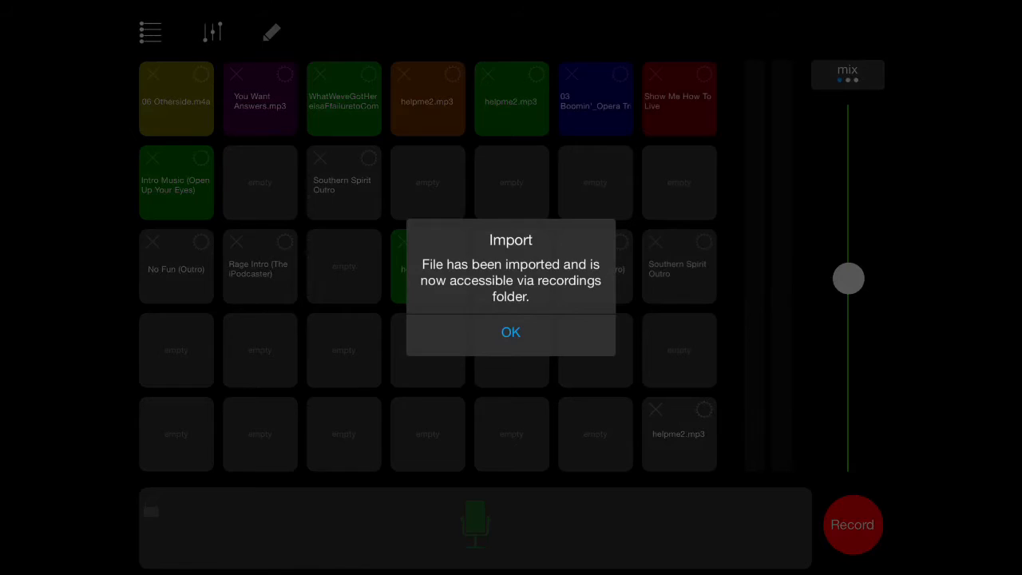
Step: Acknowledge the Import alert with OK
{"action": "left_click", "coordinate": [510, 332]}
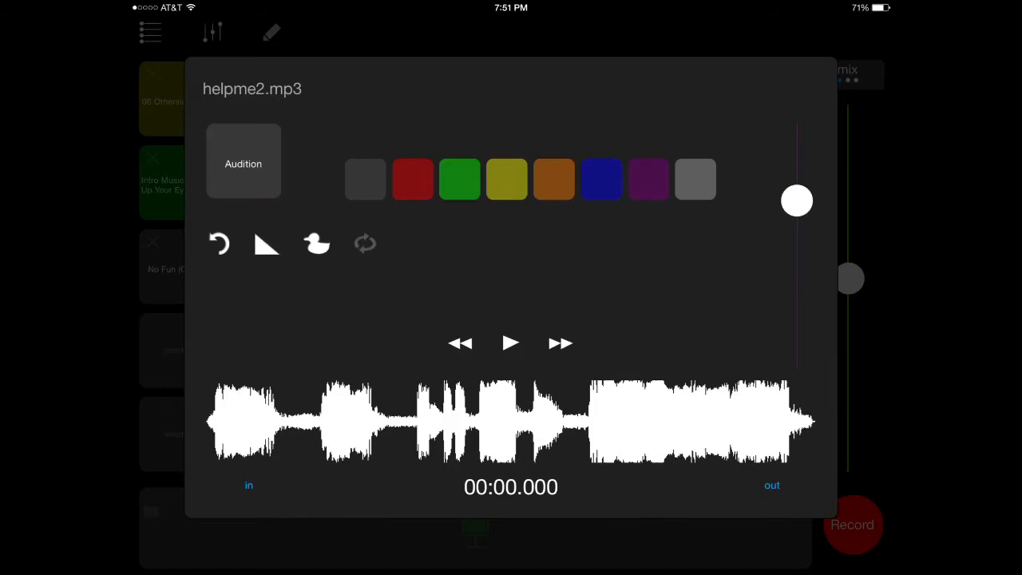
Step: Color the helpme2.mp3 cart red and close the cart editor
{"action": "left_click", "coordinate": [243, 161]}
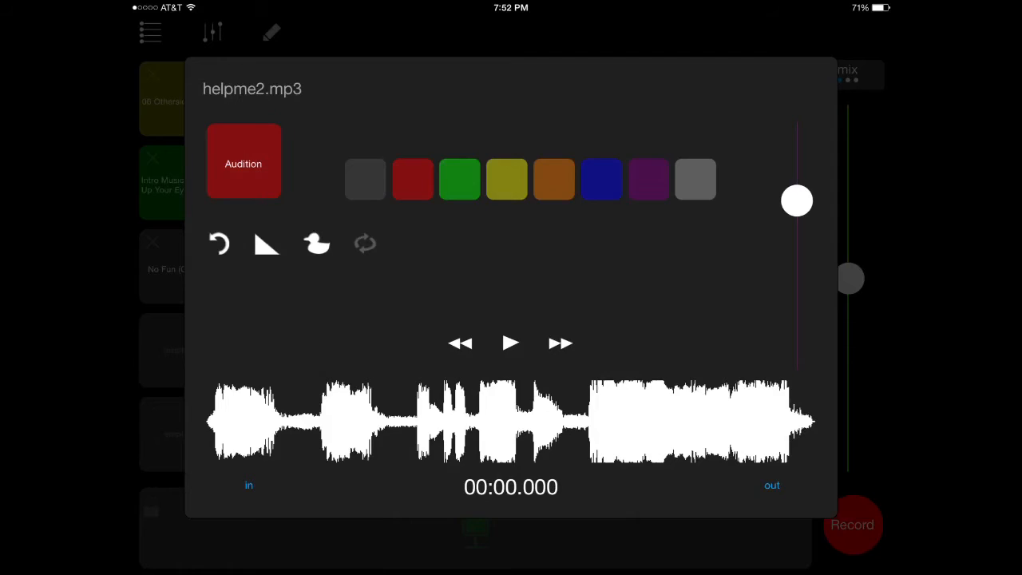
{"action": "left_click", "coordinate": [267, 243]}
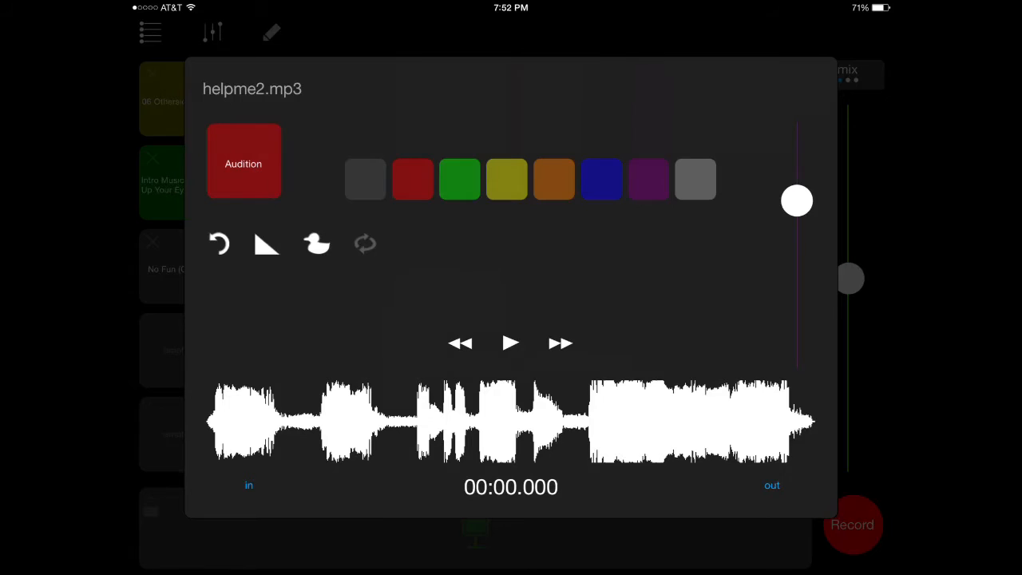
{"action": "left_click_drag", "start_coordinate": [796, 201], "coordinate": [805, 222]}
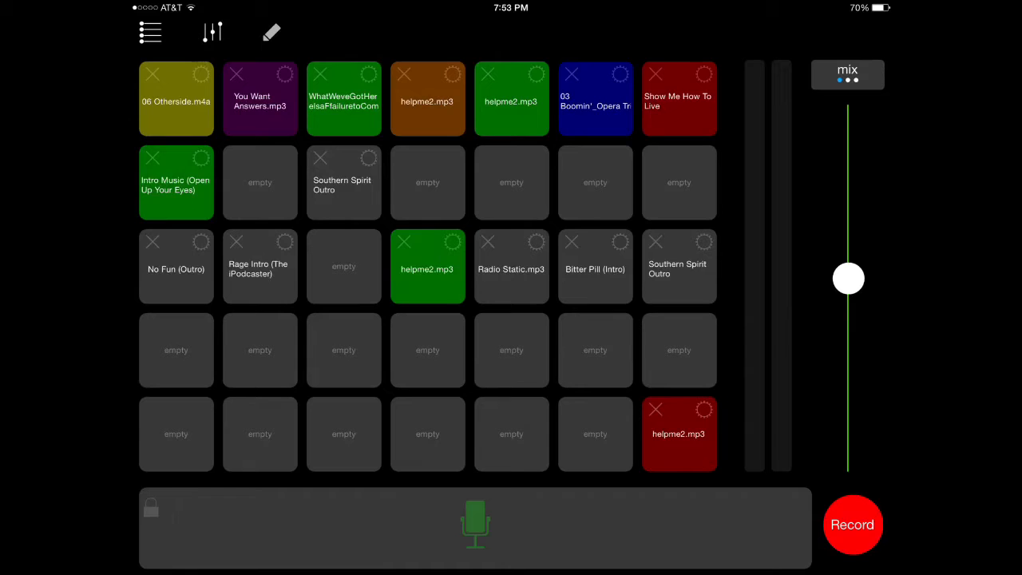
Step: Open the settings panel with ducking amount, attack, release and cart fade time
{"action": "left_click", "coordinate": [595, 266]}
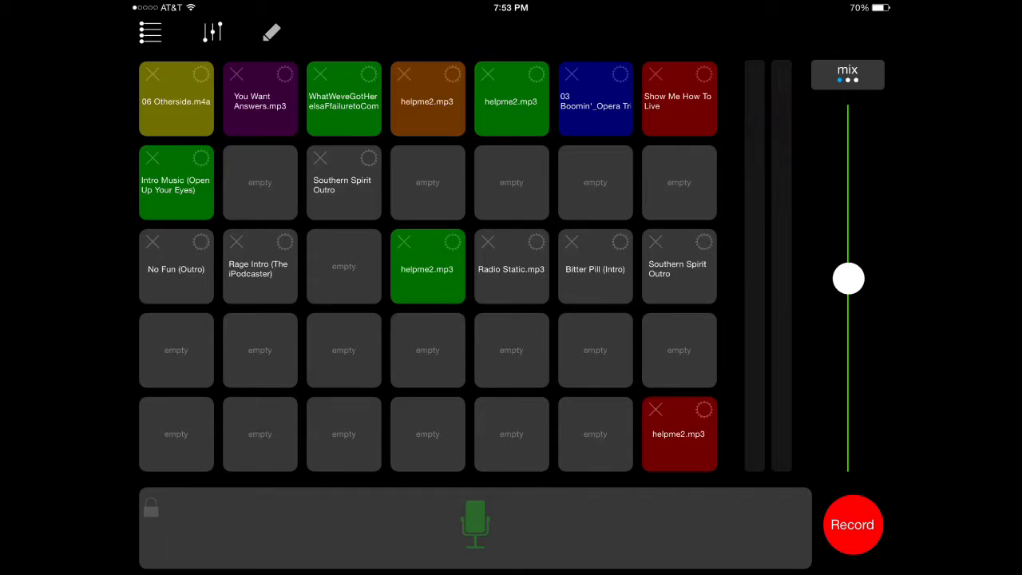
{"action": "left_click", "coordinate": [210, 32]}
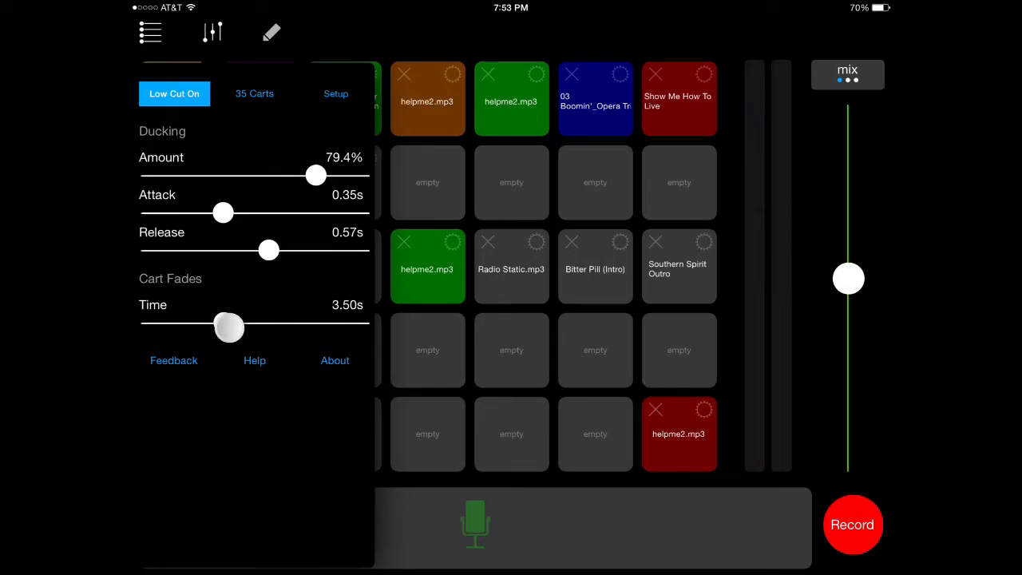
Step: Set the Cart Fades Time slider to about 3.37 seconds
{"action": "left_click_drag", "start_coordinate": [229, 327], "coordinate": [221, 334]}
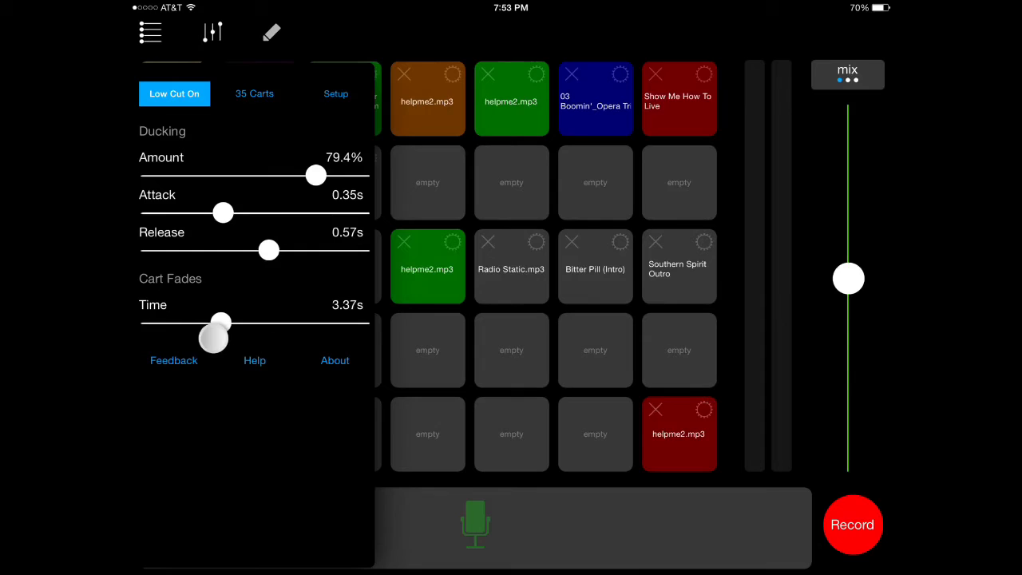
{"action": "left_click_drag", "start_coordinate": [220, 323], "coordinate": [226, 323]}
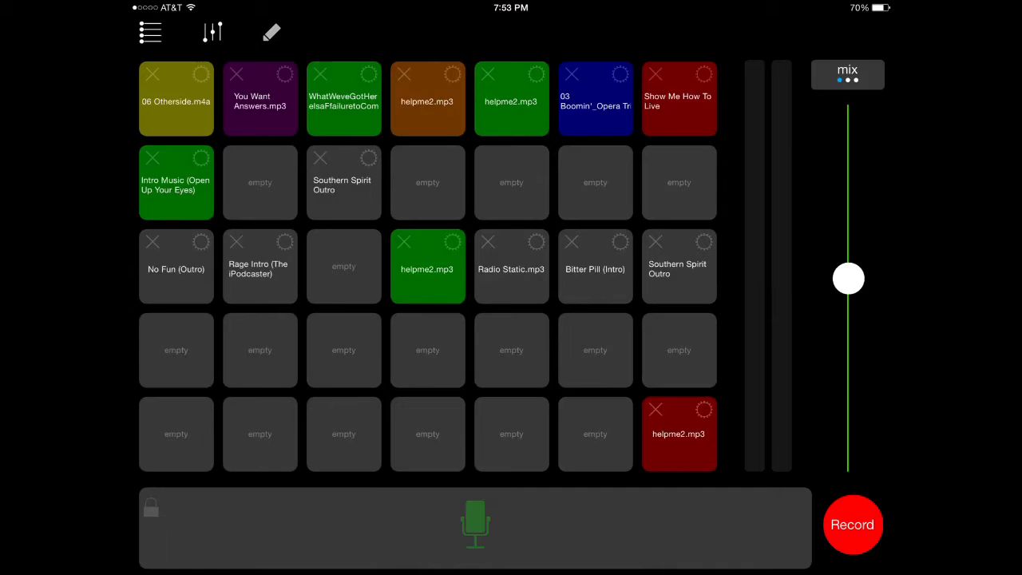
Step: Record a take with the Bitter Pill (Intro) cart playing, then slide to stop
{"action": "left_click", "coordinate": [852, 525]}
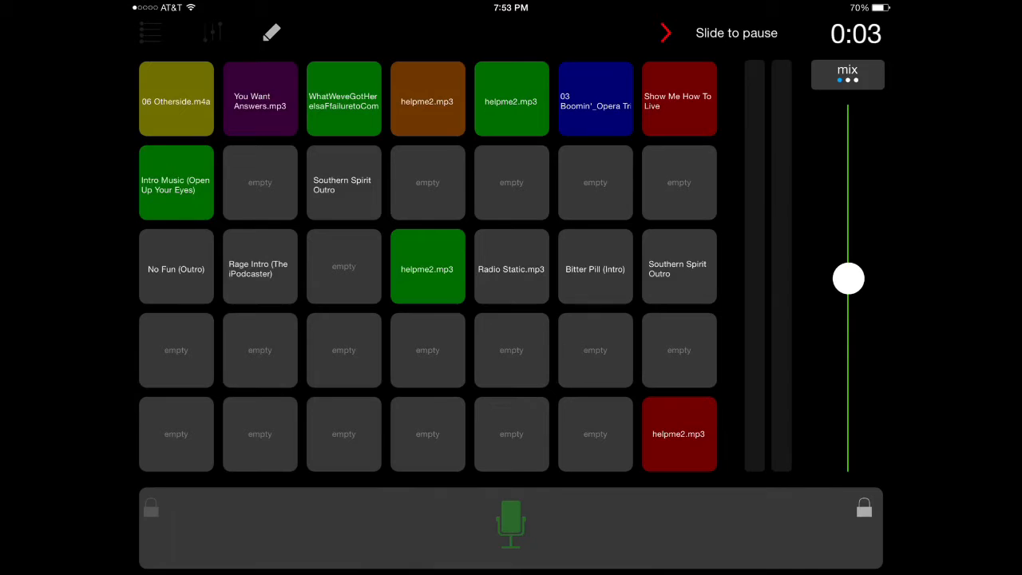
{"action": "left_click", "coordinate": [595, 266]}
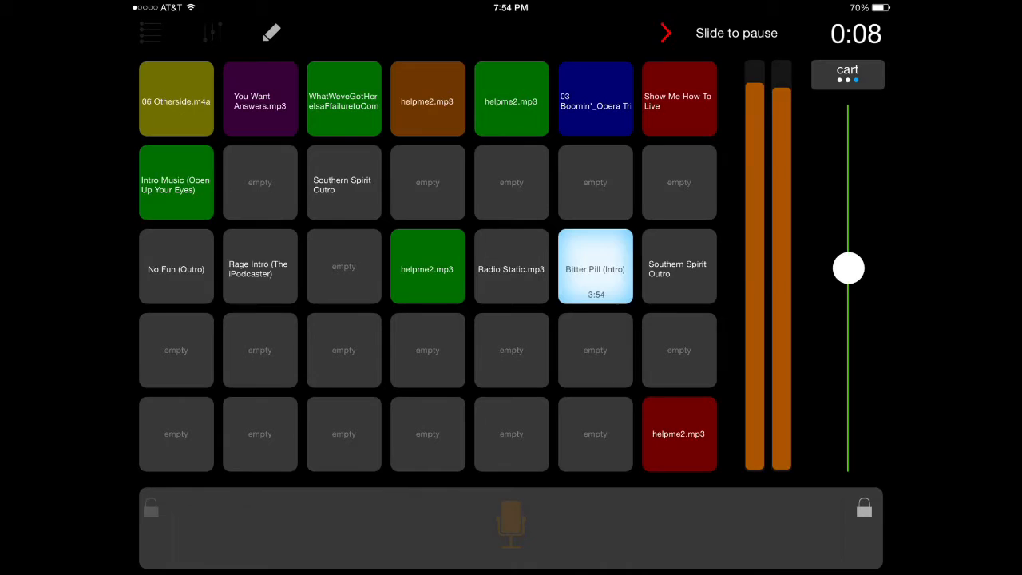
{"action": "left_click_drag", "start_coordinate": [667, 32], "coordinate": [797, 24]}
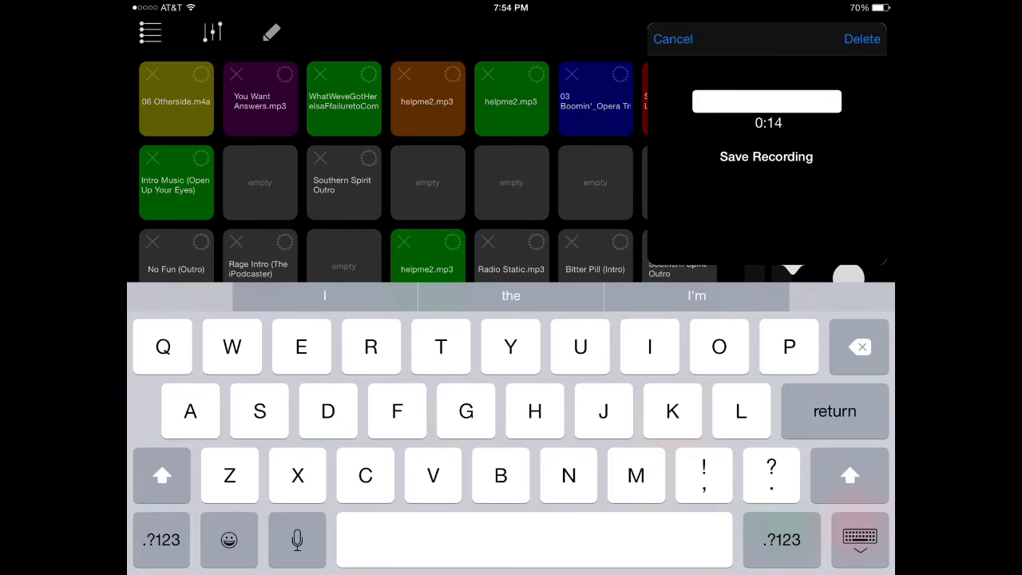
Step: Save the 14-second recording as 'Test 2'
{"action": "type", "text": "Test 2"}
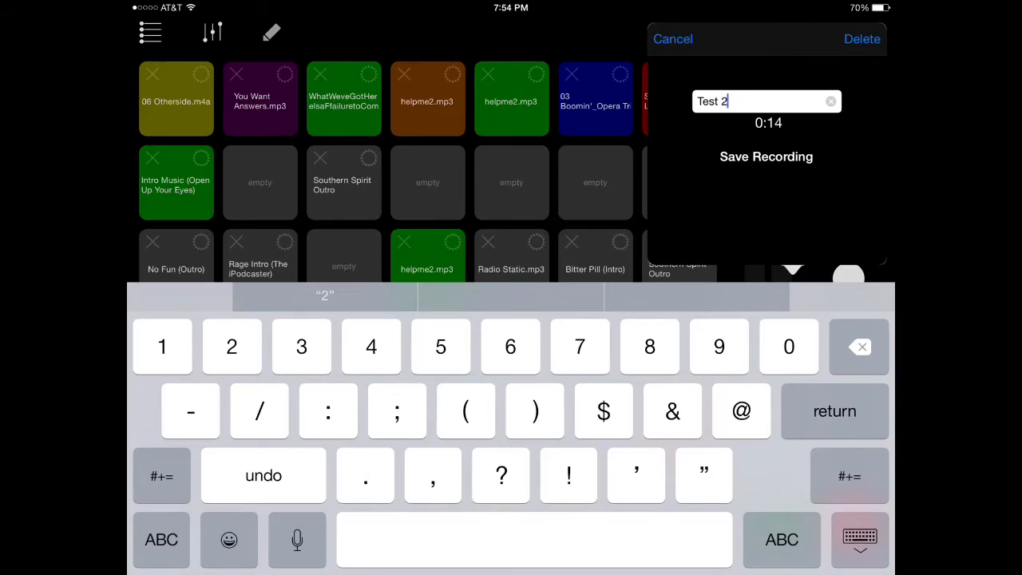
{"action": "left_click", "coordinate": [766, 156]}
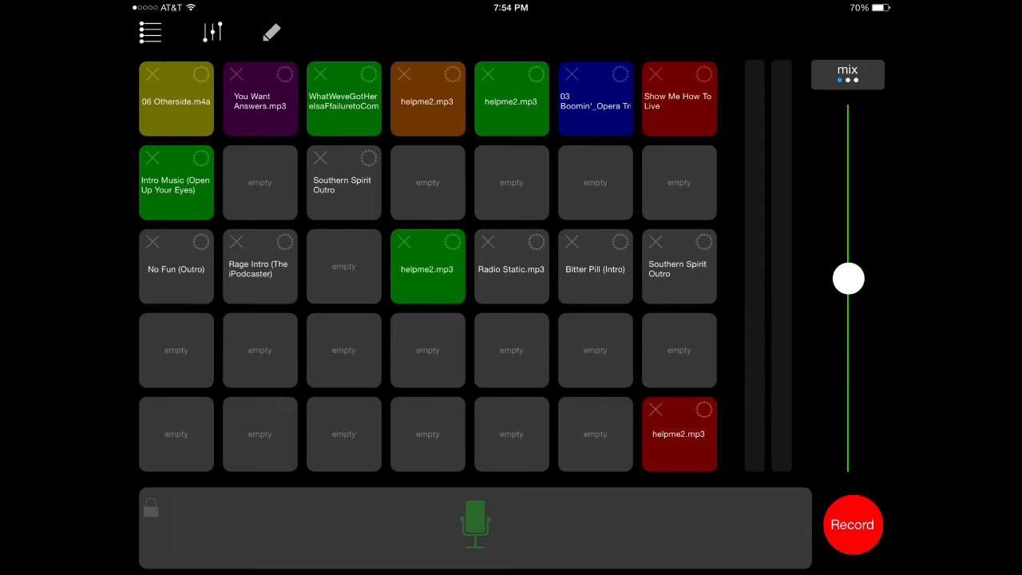
{"action": "left_click", "coordinate": [594, 266]}
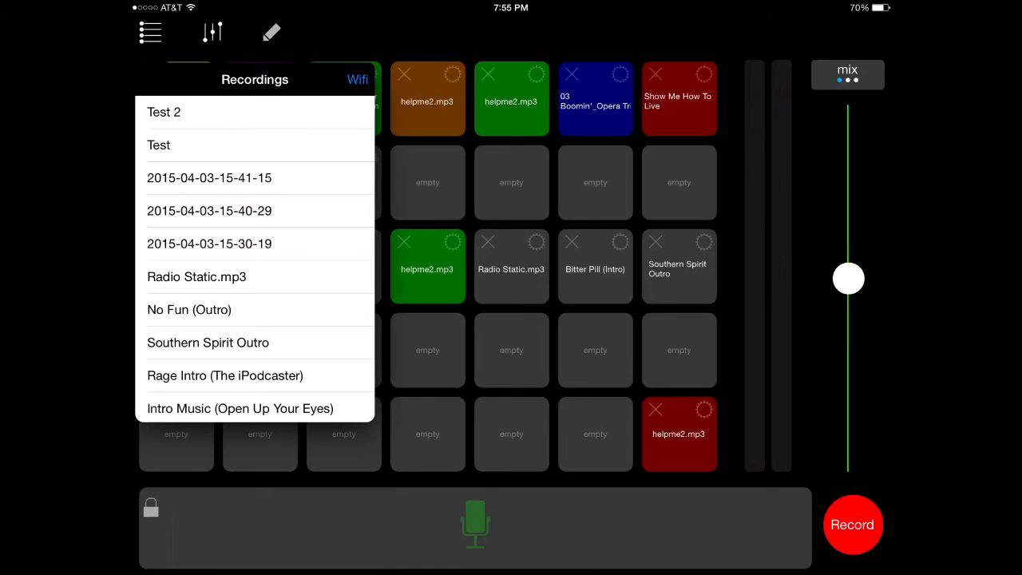
Step: Open Test 2's details and its uncompressed WAV stereo export panel
{"action": "left_click", "coordinate": [164, 111]}
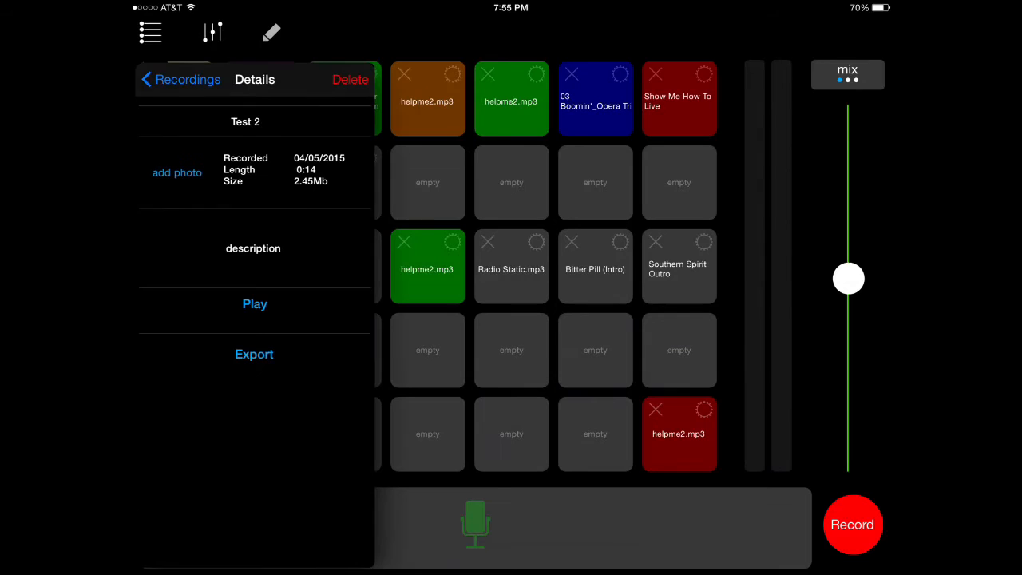
{"action": "left_click", "coordinate": [254, 248]}
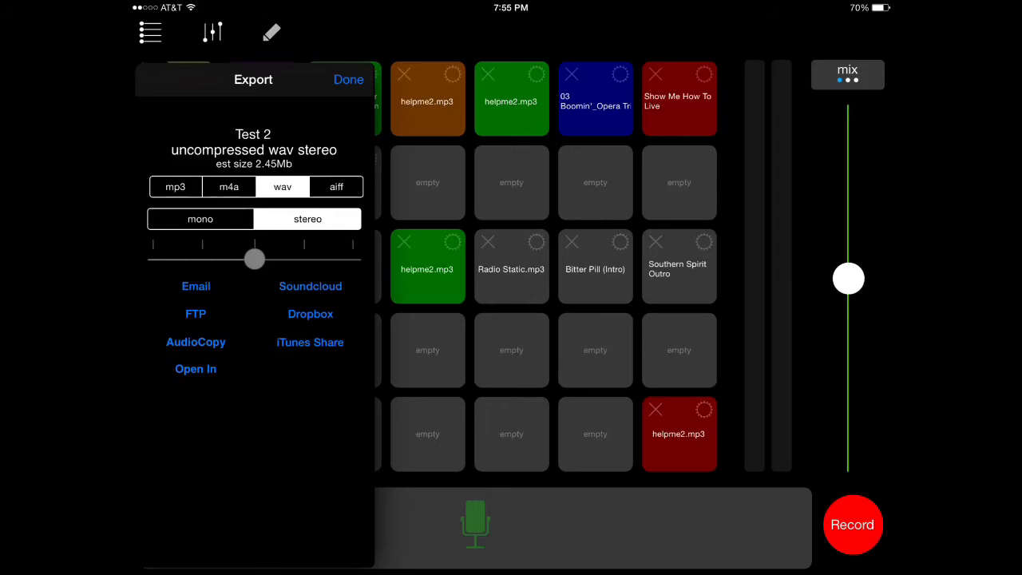
Step: AudioCopy Test 2 as a stereo wav file and dismiss the 'File copied' alert
{"action": "left_click", "coordinate": [195, 314]}
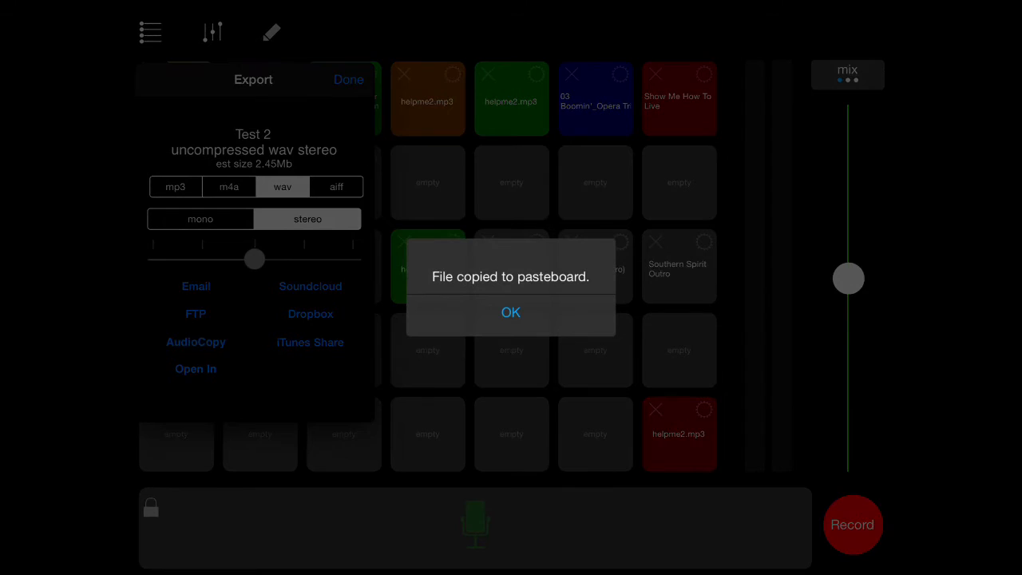
{"action": "left_click", "coordinate": [510, 312]}
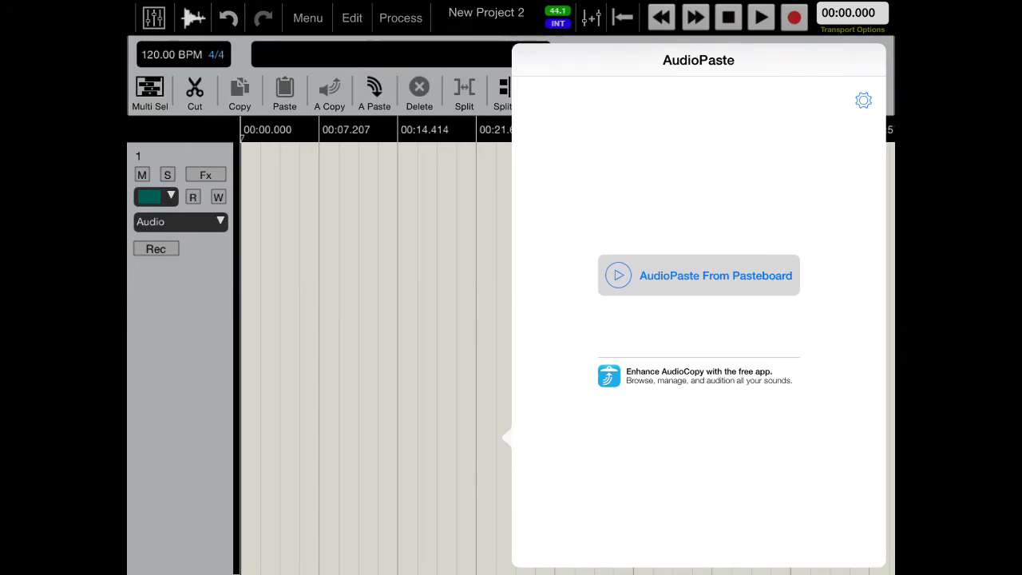
Step: Paste Test 2 from the pasteboard onto Auria track 1, then play and stop it
{"action": "left_click", "coordinate": [698, 275]}
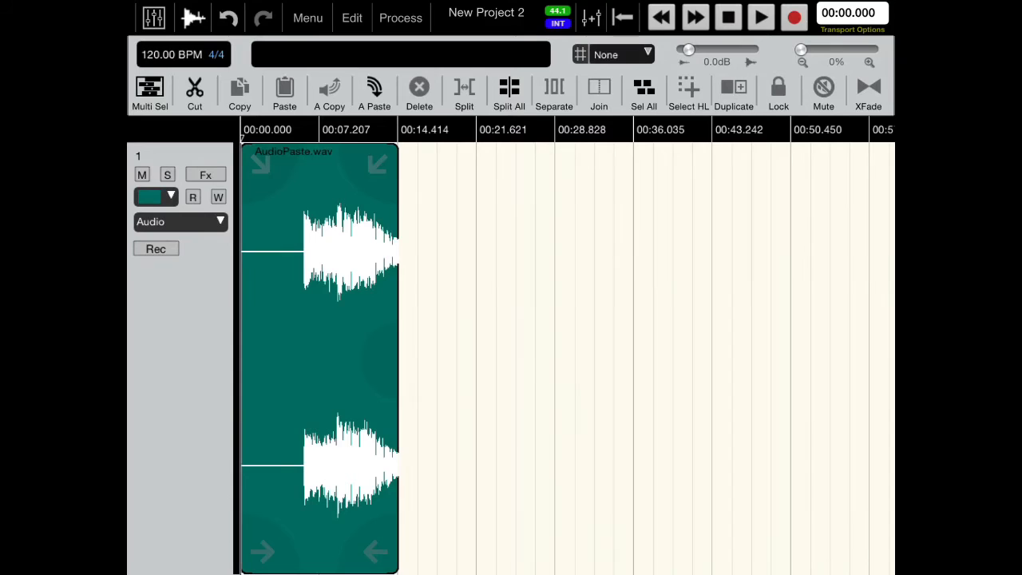
{"action": "left_click", "coordinate": [761, 16]}
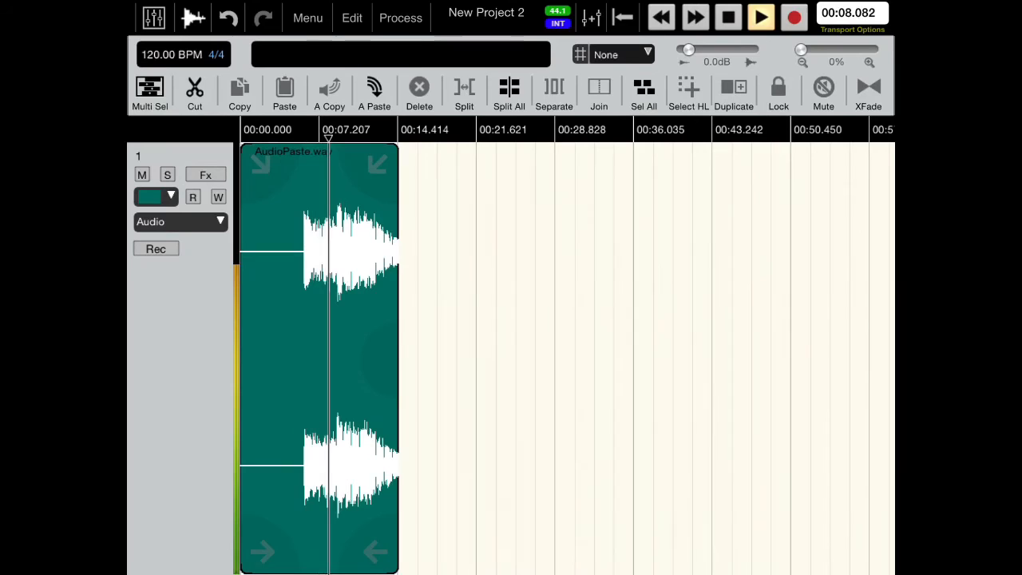
{"action": "left_click", "coordinate": [761, 16]}
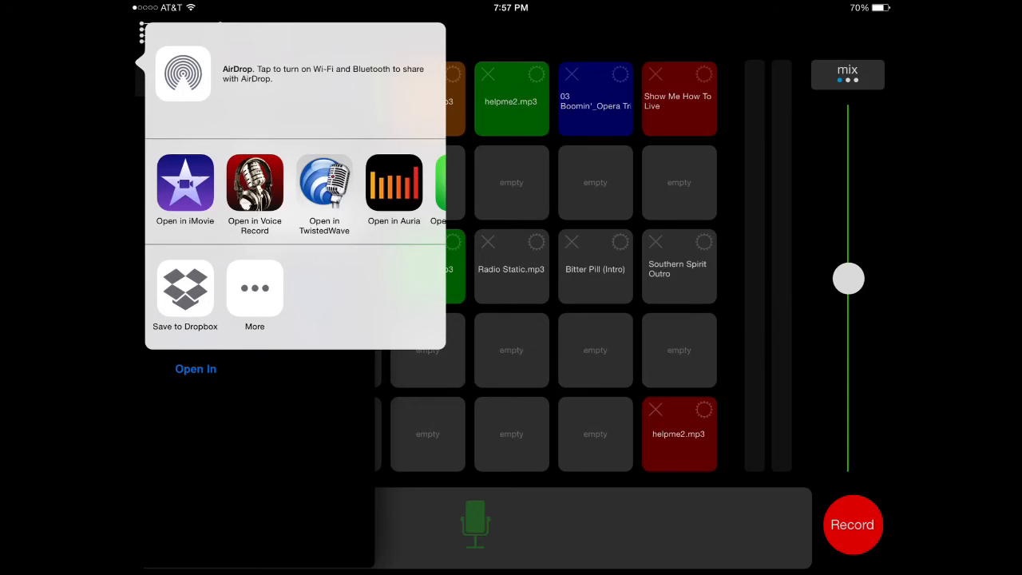
Step: Switch Test 2's export format to 128kbps stereo mp3 and open the ducking settings
{"action": "scroll", "scroll_direction": "left", "scroll_amount": 3}
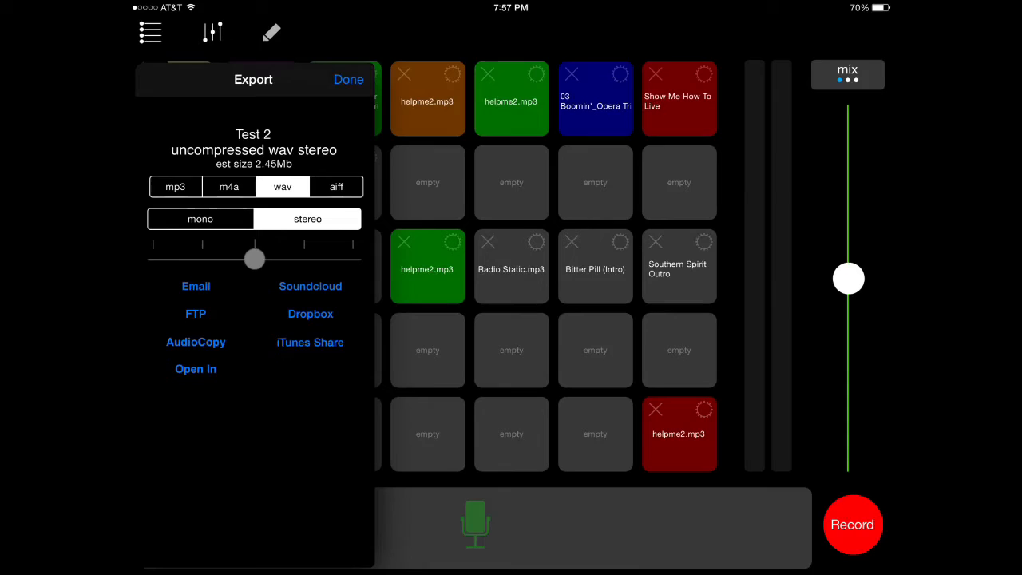
{"action": "left_click", "coordinate": [175, 186]}
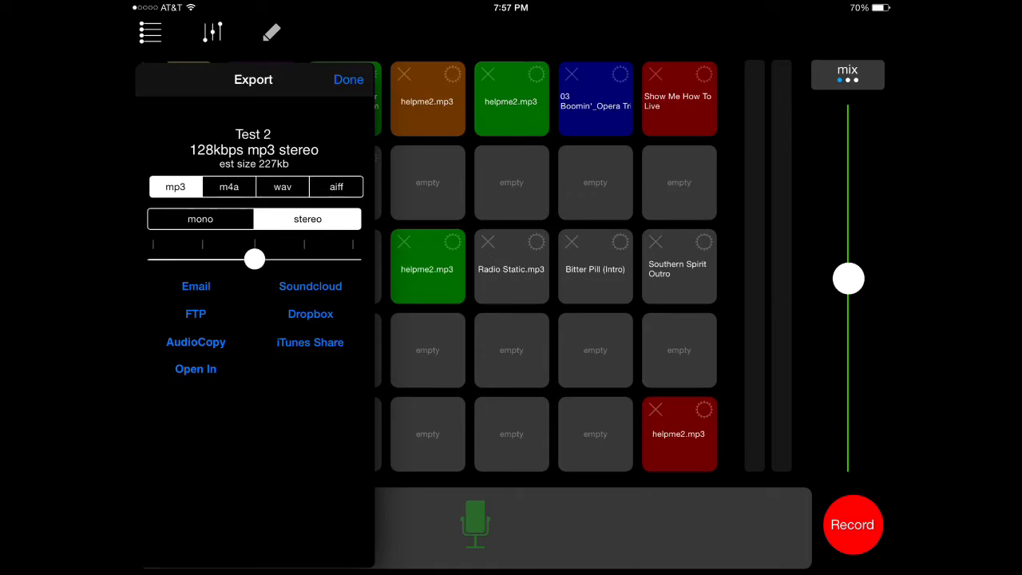
{"action": "left_click", "coordinate": [335, 186]}
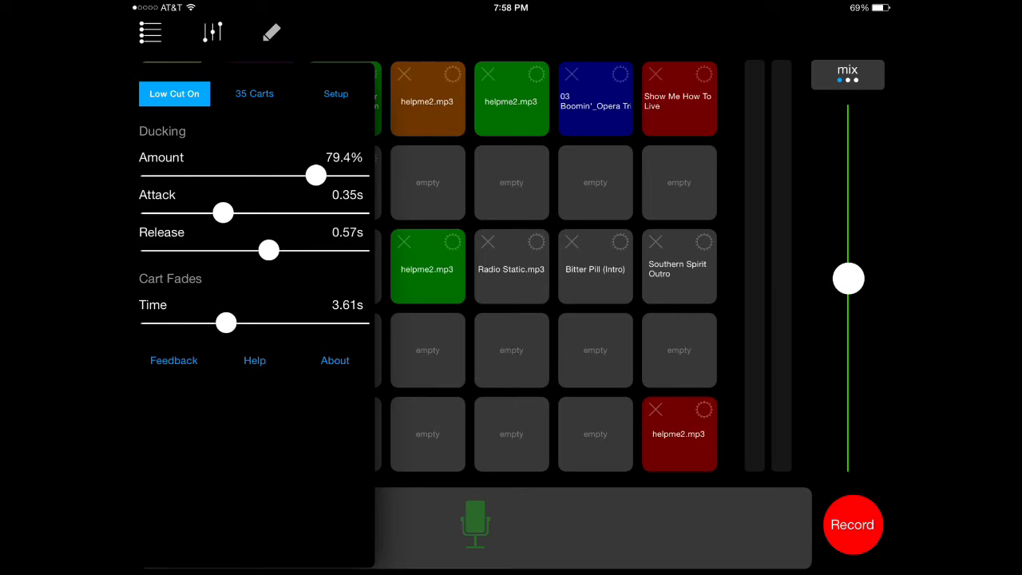
Step: Show the Setup panel with Normal Buffer, AGC Off and Tracking Off options
{"action": "left_click", "coordinate": [335, 93]}
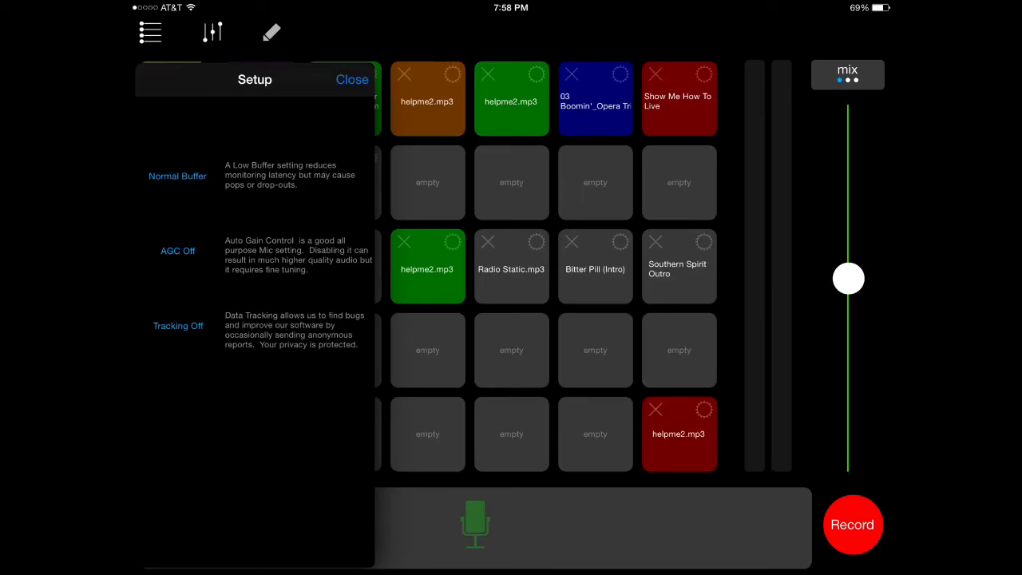
Step: Change Normal Buffer to Low Buffer and return to the ducking and cart fade panel
{"action": "left_click", "coordinate": [177, 176]}
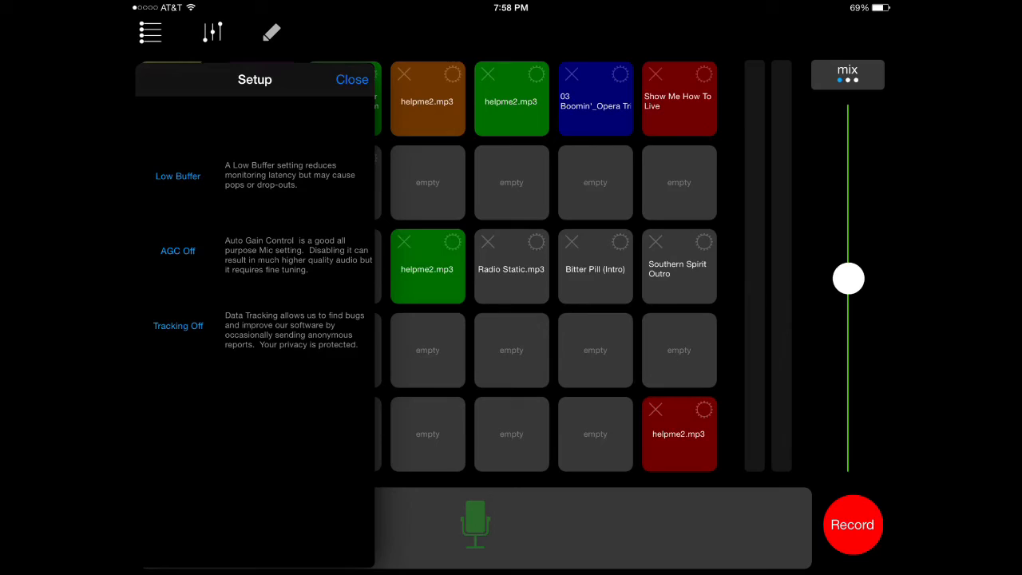
{"action": "left_click", "coordinate": [177, 176]}
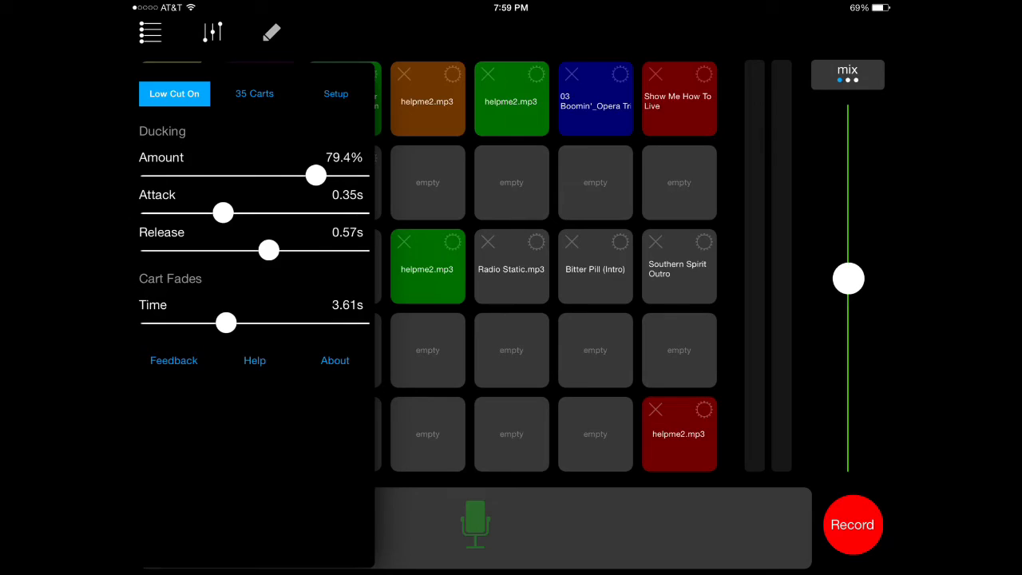
Step: Dismiss the settings panel to return to the full cart board in gain mode
{"action": "left_click", "coordinate": [216, 32]}
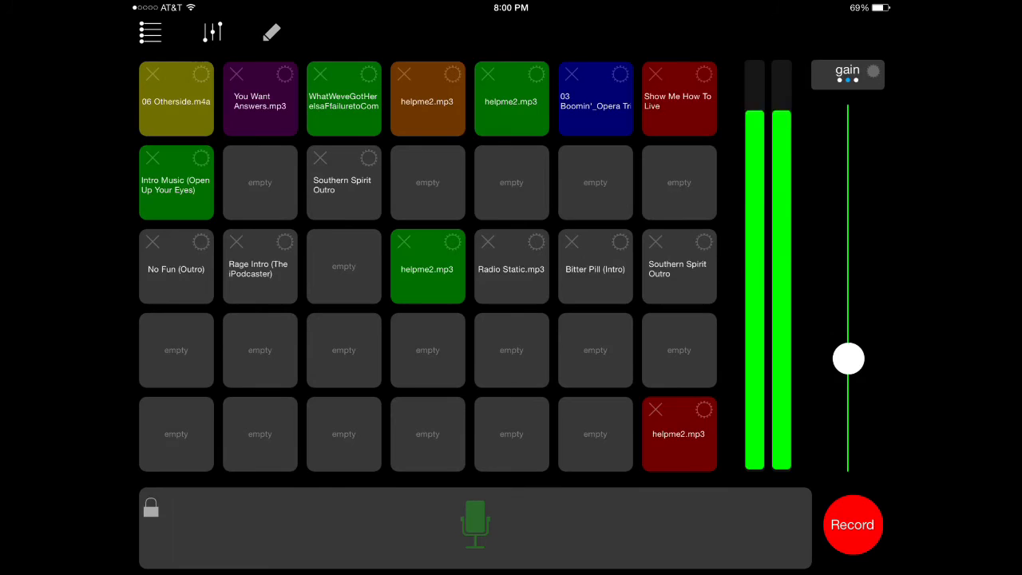
Step: Nudge the mic gain fader, then switch the level selector from gain to cart
{"action": "left_click_drag", "start_coordinate": [849, 358], "coordinate": [853, 365]}
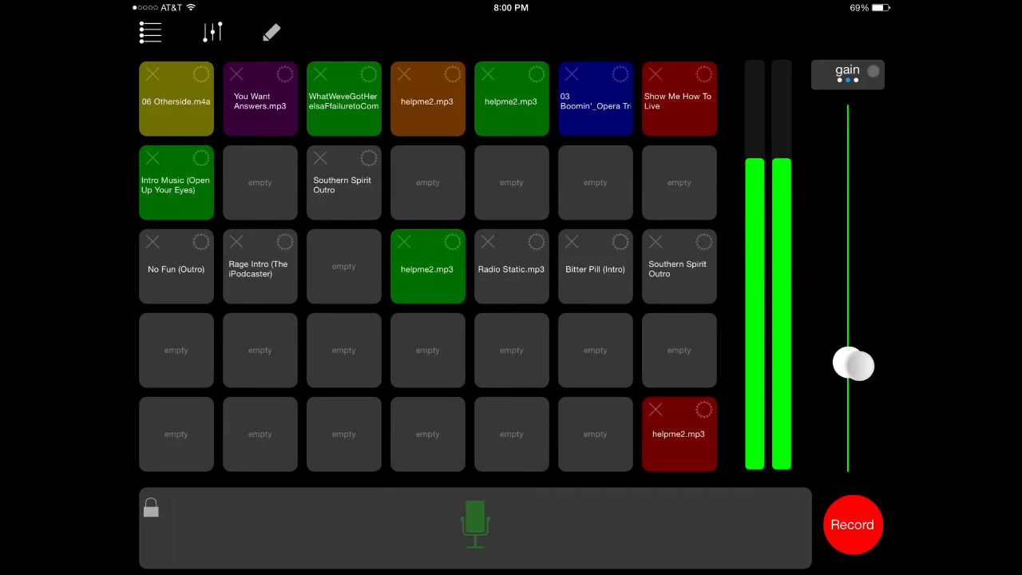
{"action": "left_click_drag", "start_coordinate": [853, 365], "coordinate": [849, 358]}
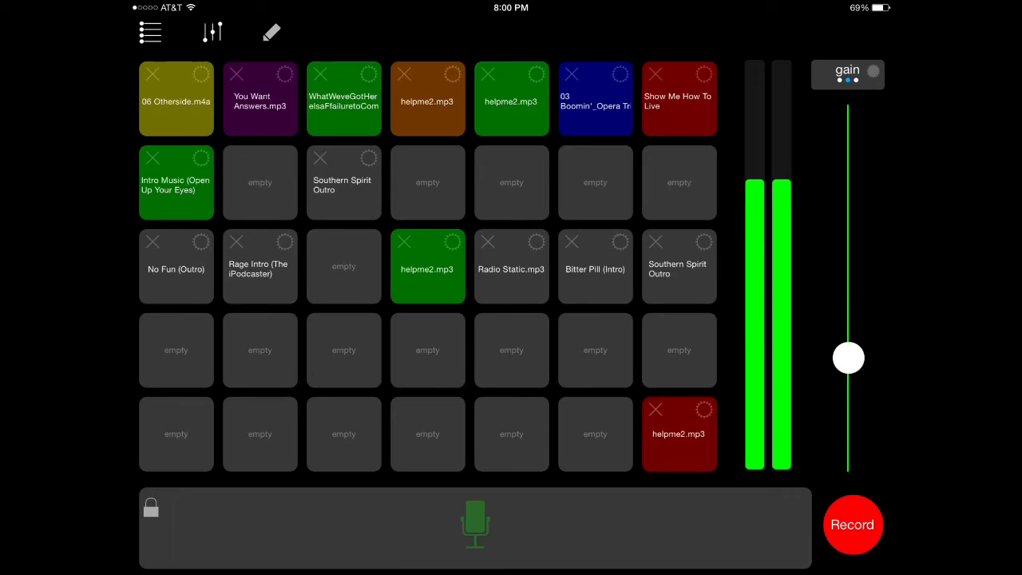
{"action": "left_click_drag", "start_coordinate": [849, 358], "coordinate": [848, 271]}
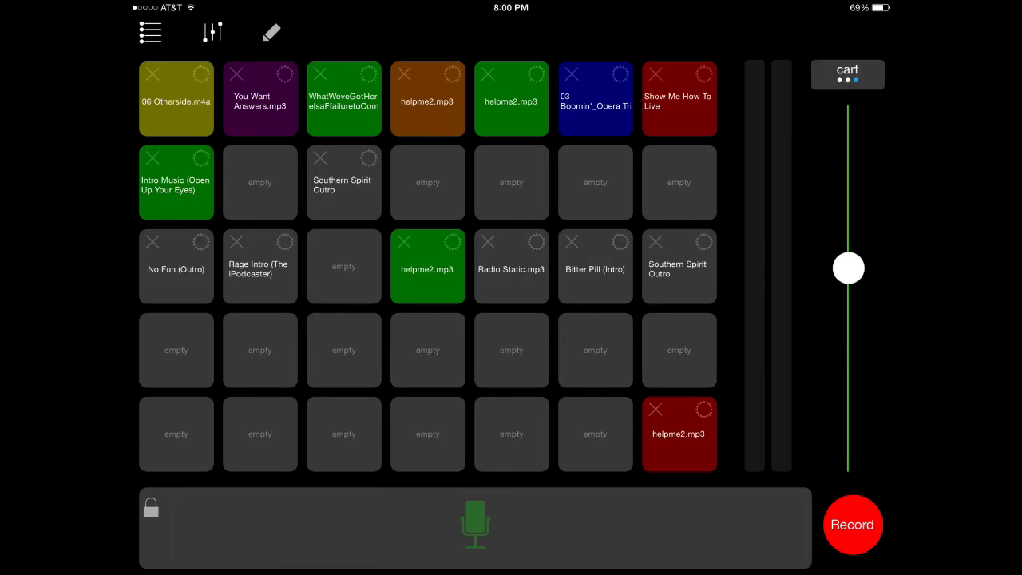
Step: Lower the cart fader slightly and fire the 'You Want Answers.mp3' cart
{"action": "left_click_drag", "start_coordinate": [848, 268], "coordinate": [848, 284]}
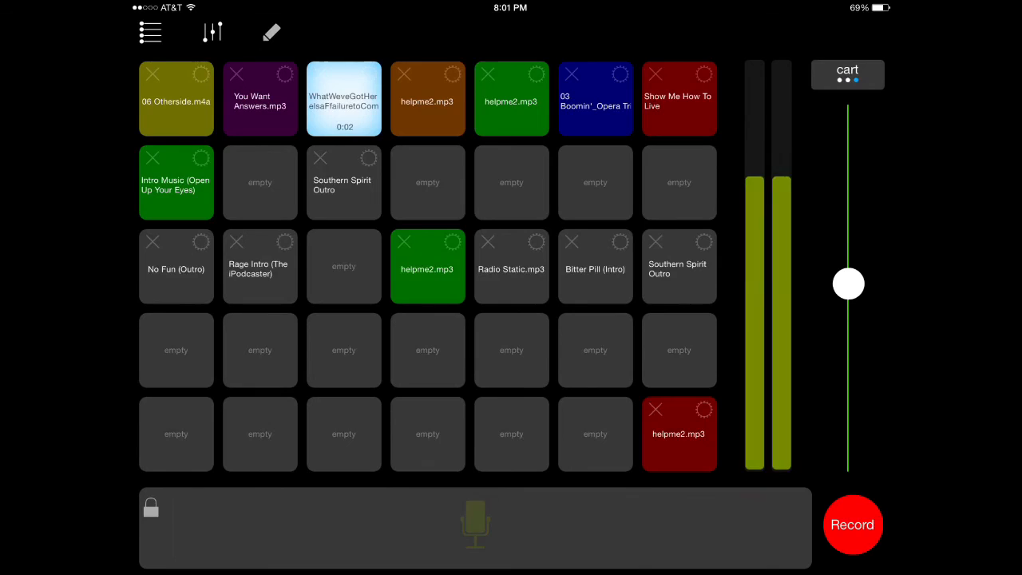
{"action": "left_click", "coordinate": [260, 99]}
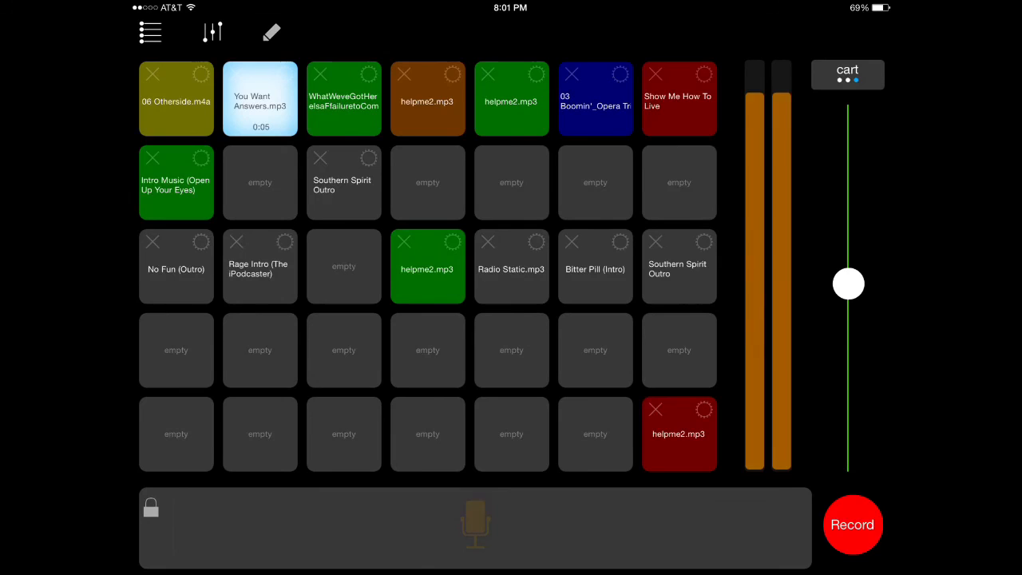